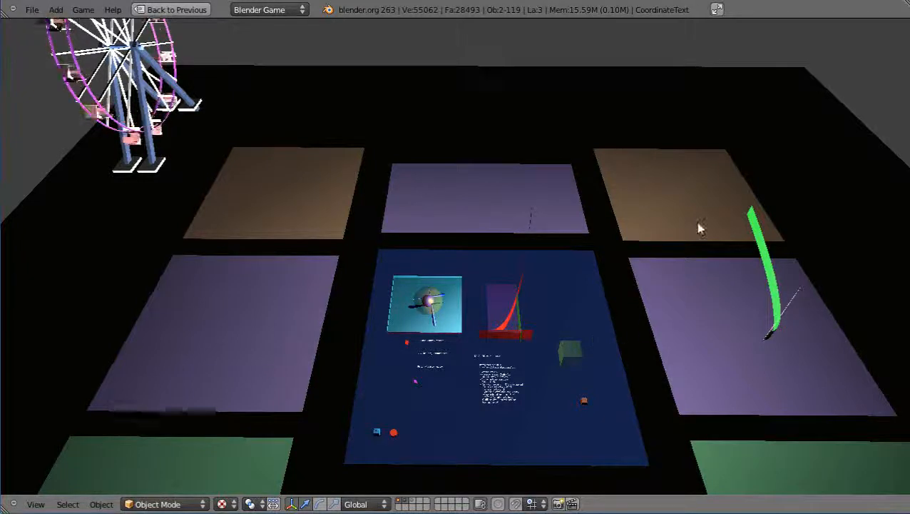
pyautogui.moveTo(699, 340)
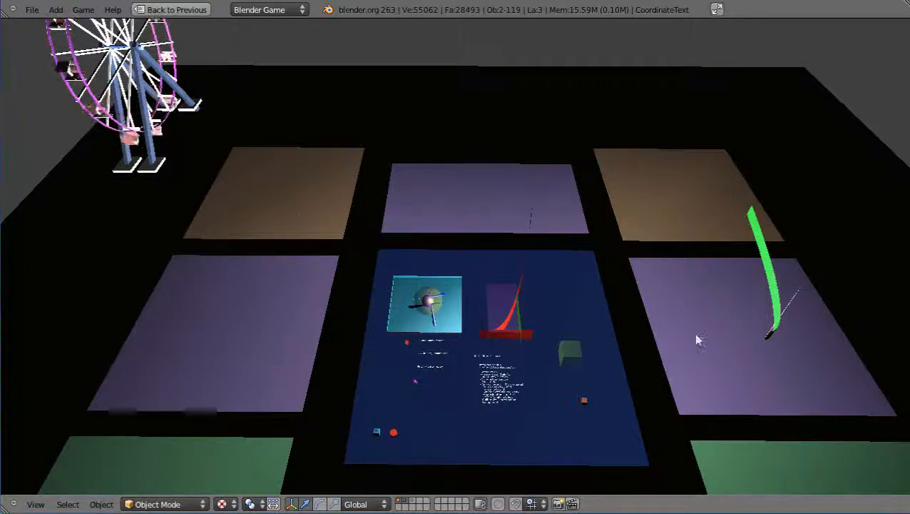